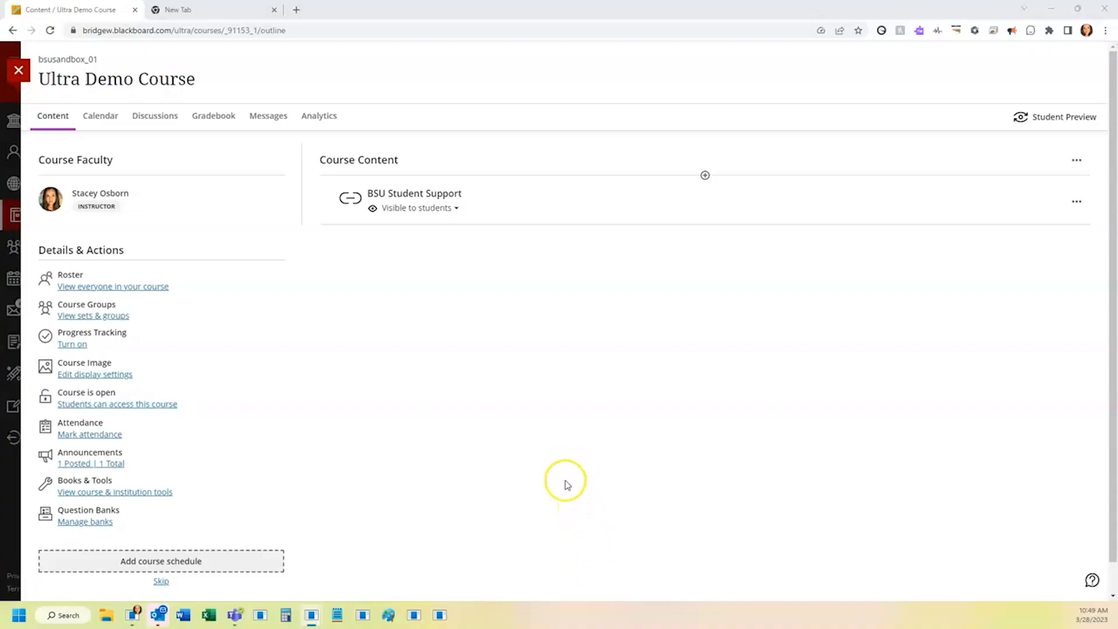
{"action": "mouse_move", "coordinate": [801, 332]}
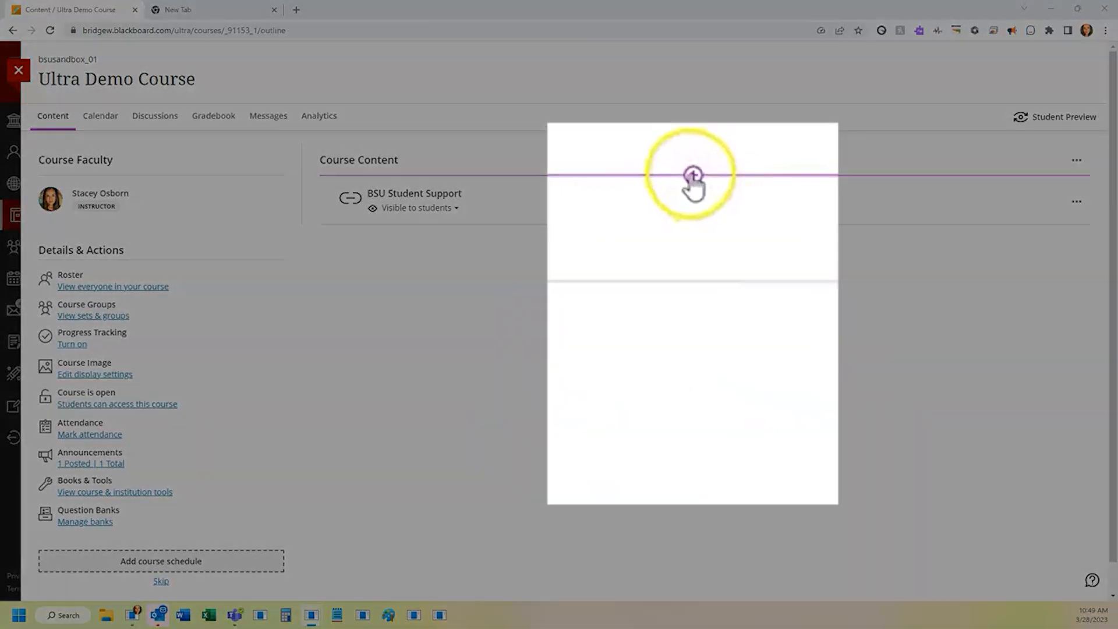
- Show the add-content choices above BSU Student Support in the Ultra Demo Course
{"action": "left_click", "coordinate": [692, 175]}
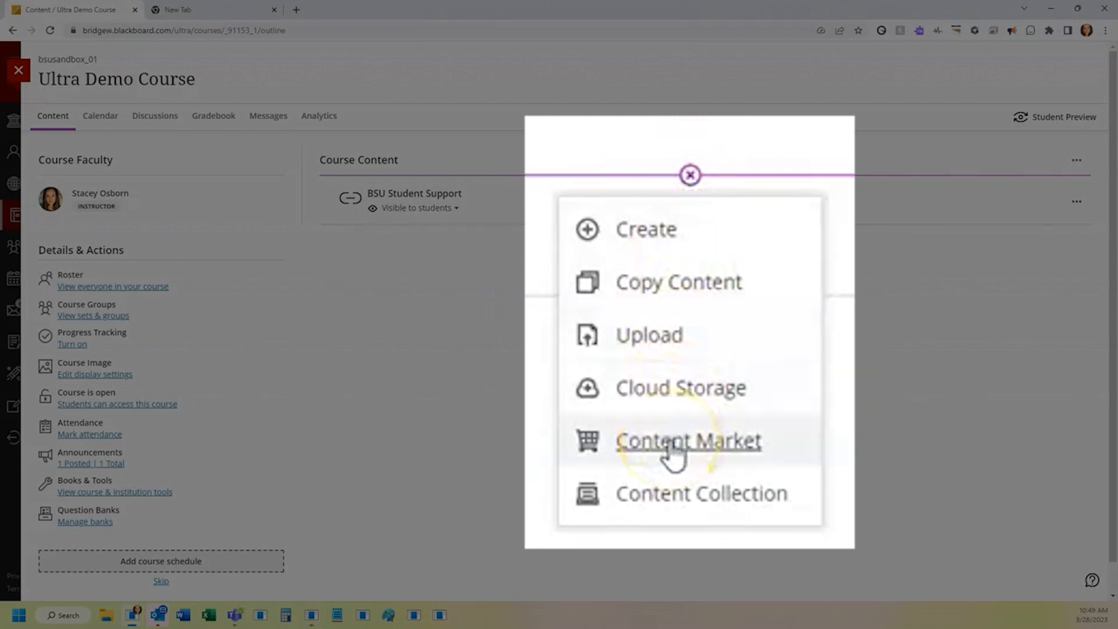
- Add the Zoom Tool from the Content Market's Institution Tools to the course content
{"action": "left_click", "coordinate": [687, 440]}
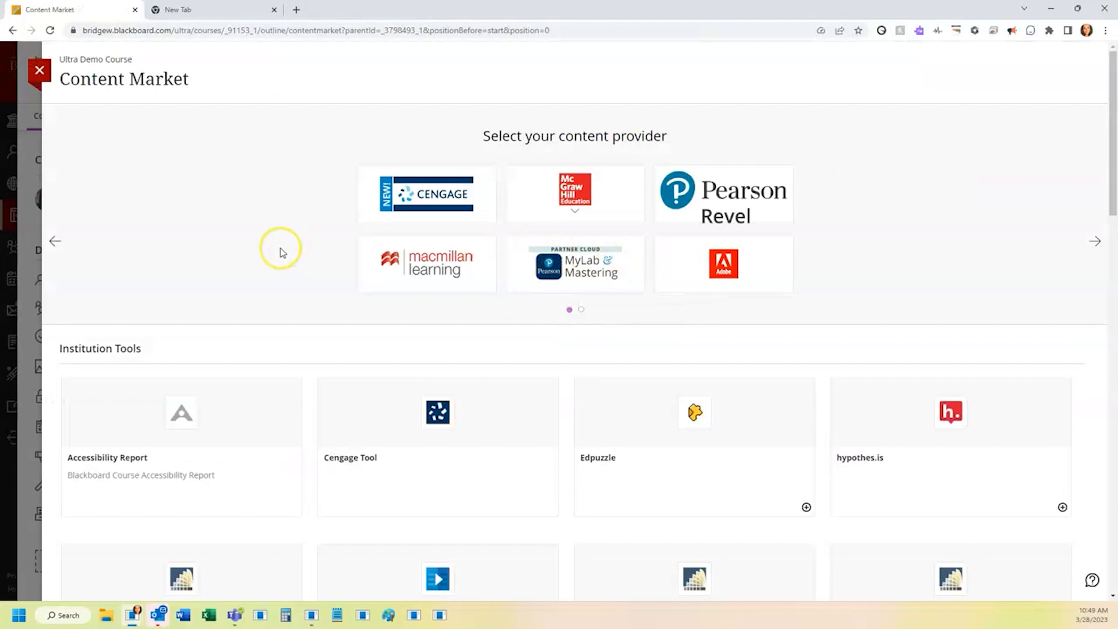
{"action": "scroll", "scroll_direction": "down", "scroll_amount": 3}
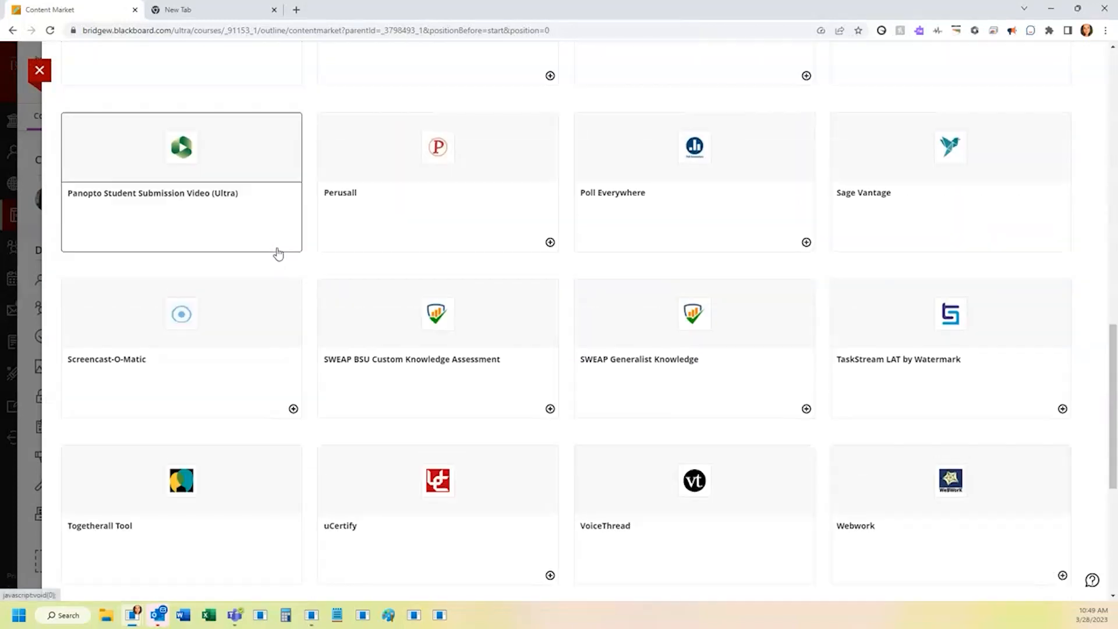
{"action": "scroll", "scroll_direction": "down", "scroll_amount": 3}
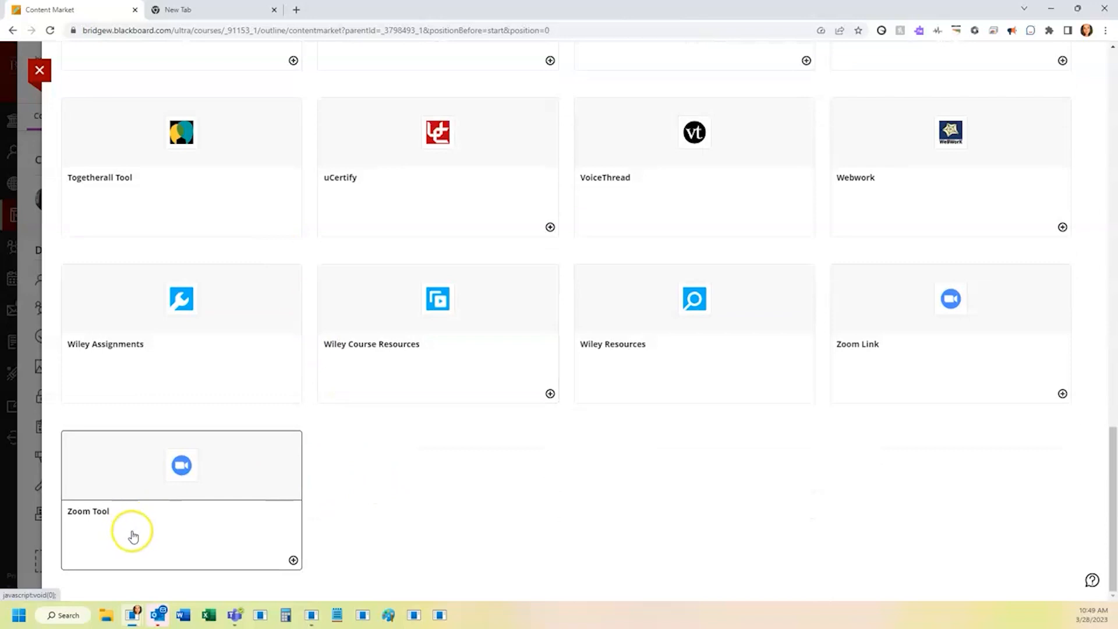
{"action": "mouse_move", "coordinate": [207, 529]}
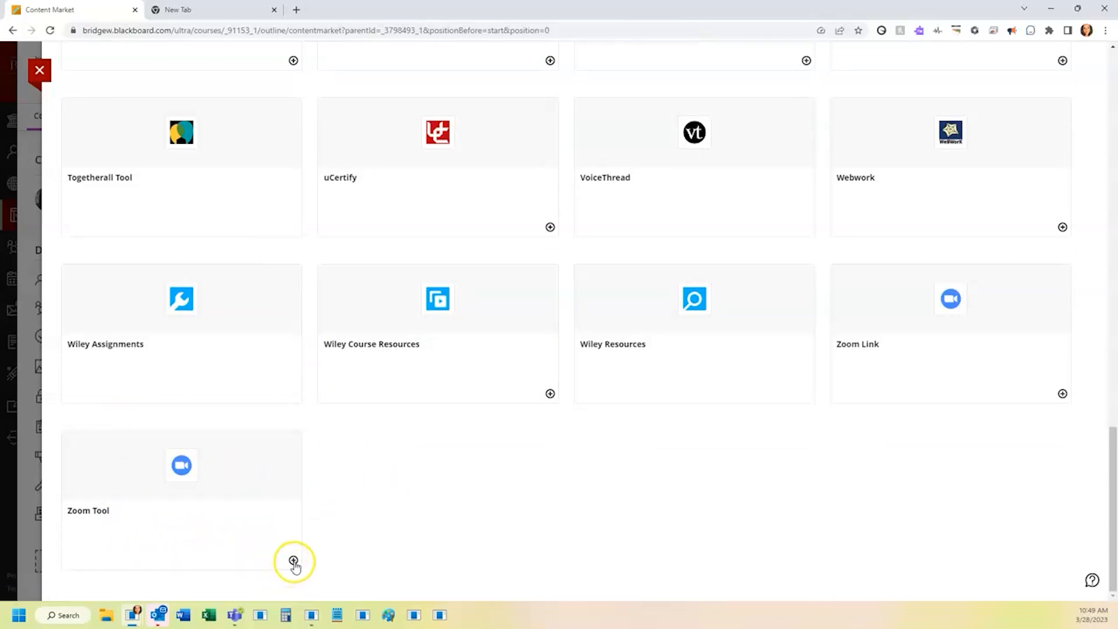
{"action": "left_click", "coordinate": [294, 561]}
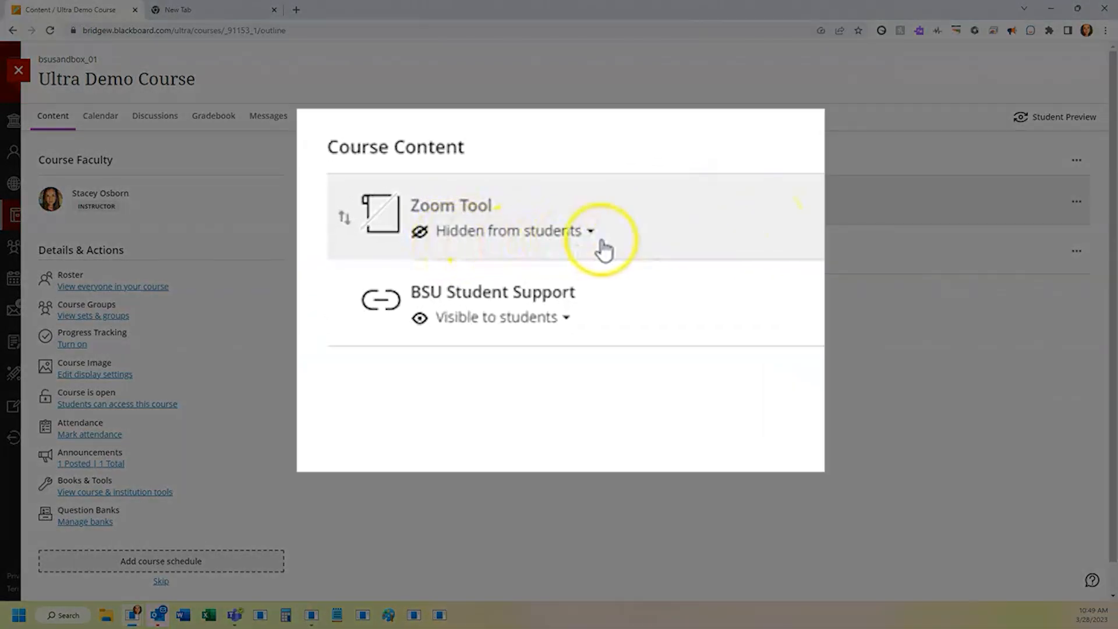
- Change the Zoom Tool's visibility from 'Hidden from students' to 'Visible to students'
{"action": "left_click", "coordinate": [590, 231]}
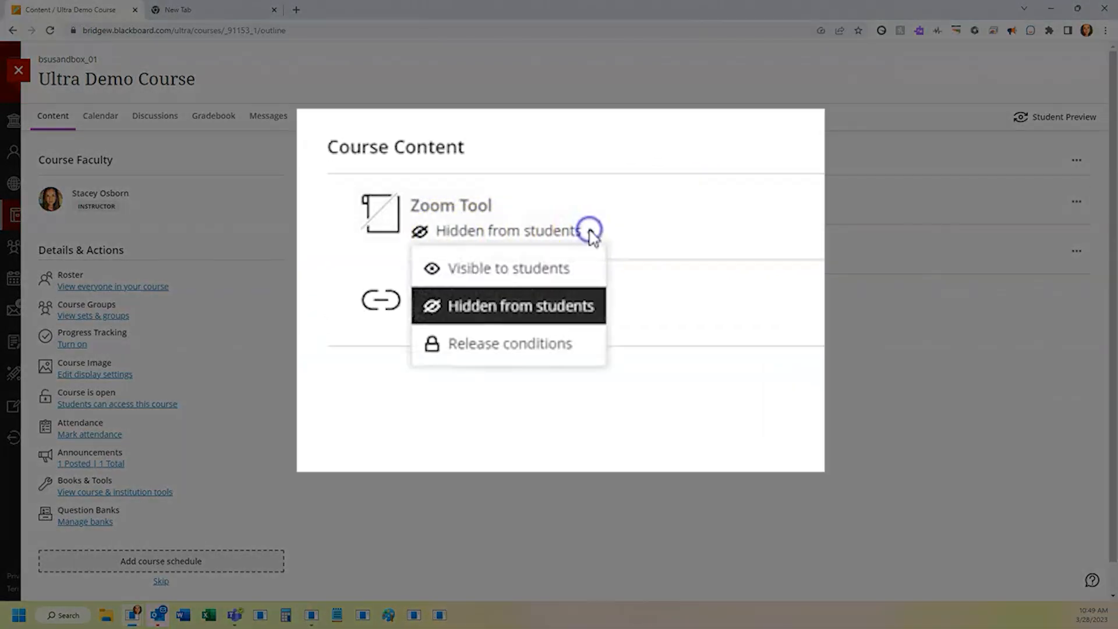
{"action": "left_click", "coordinate": [509, 268]}
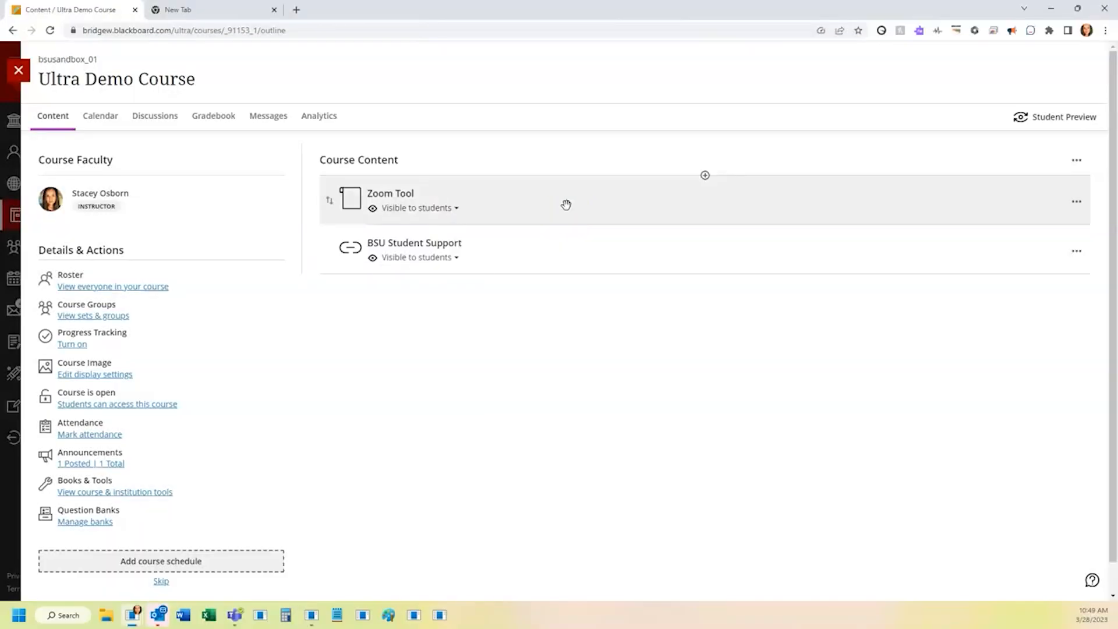
{"action": "mouse_move", "coordinate": [391, 193]}
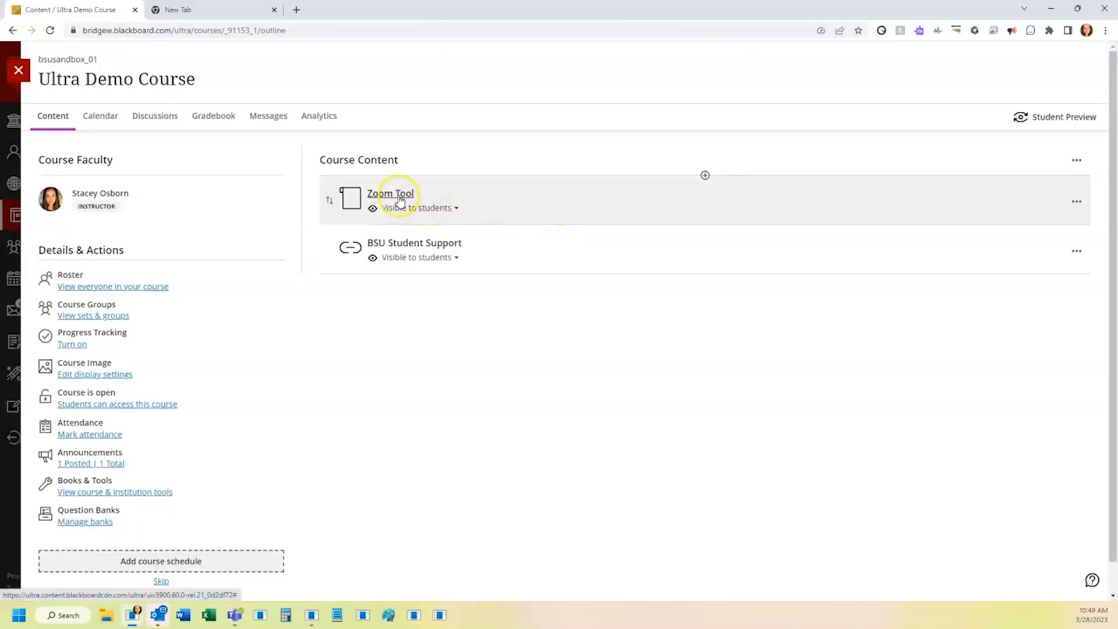
- Schedule and save a new Ultra Demo Course meeting through the Zoom Tool
{"action": "left_click", "coordinate": [390, 193]}
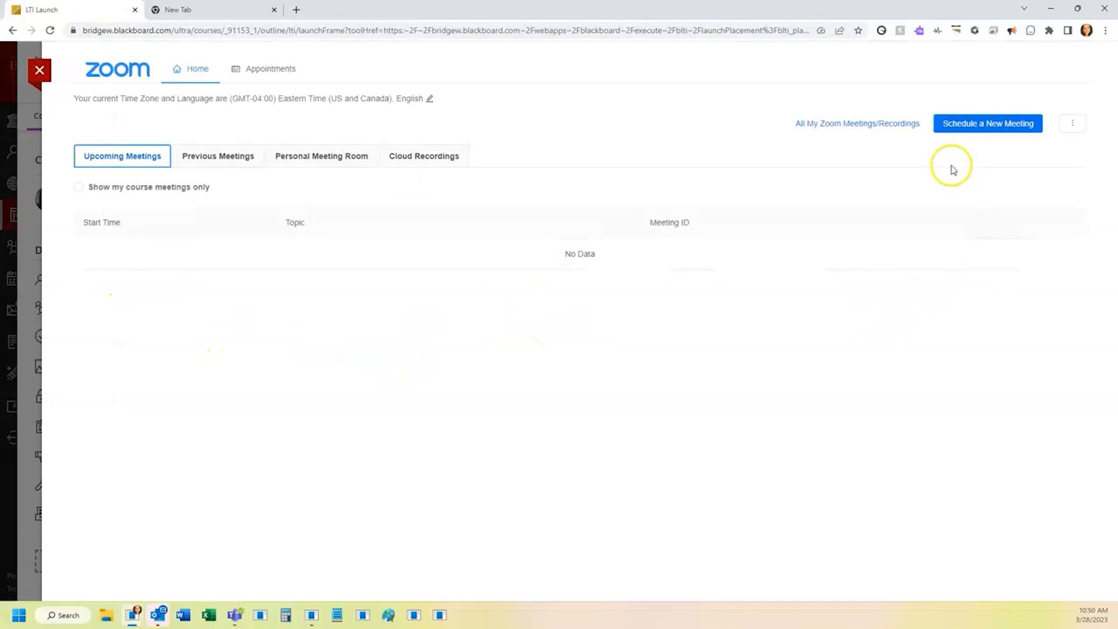
{"action": "left_click", "coordinate": [986, 122]}
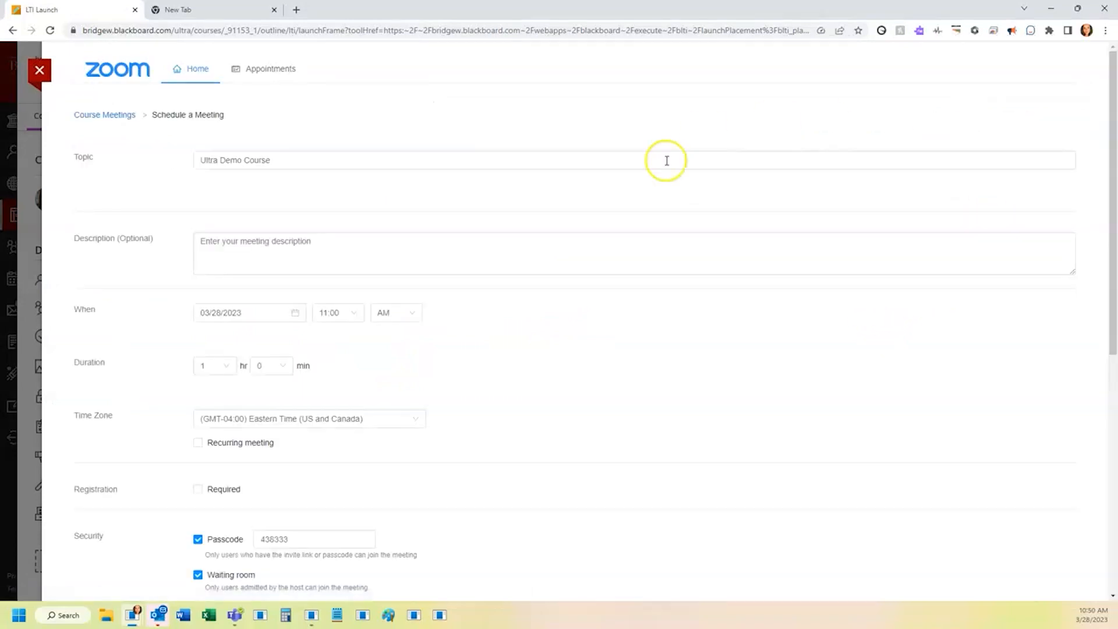
{"action": "scroll", "scroll_direction": "down", "scroll_amount": 3}
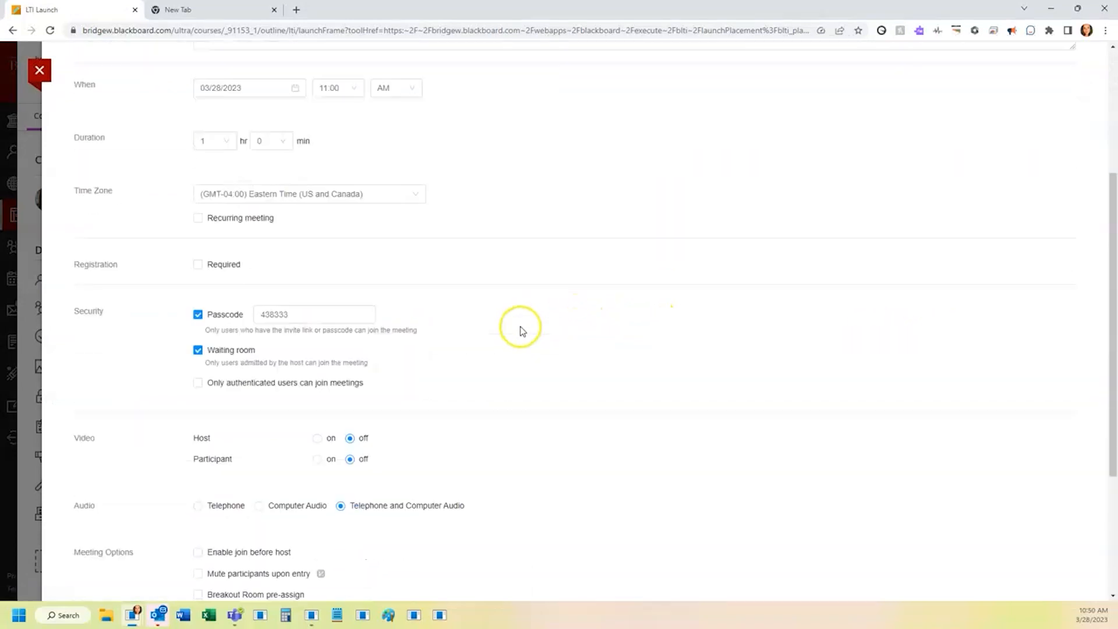
{"action": "scroll", "scroll_direction": "down", "scroll_amount": 3}
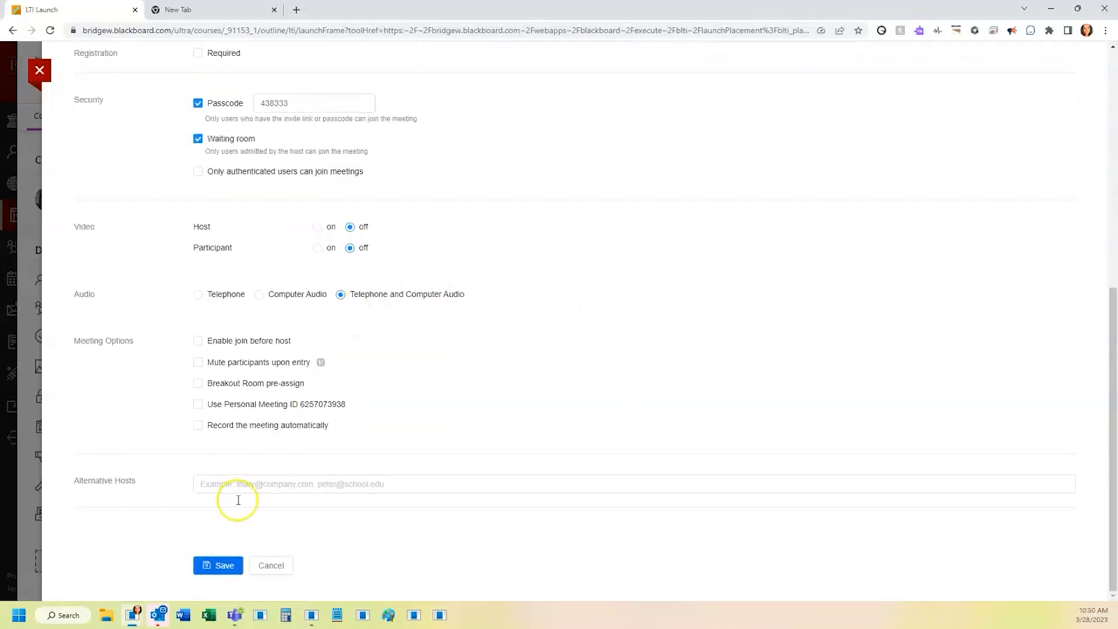
{"action": "left_click", "coordinate": [218, 564]}
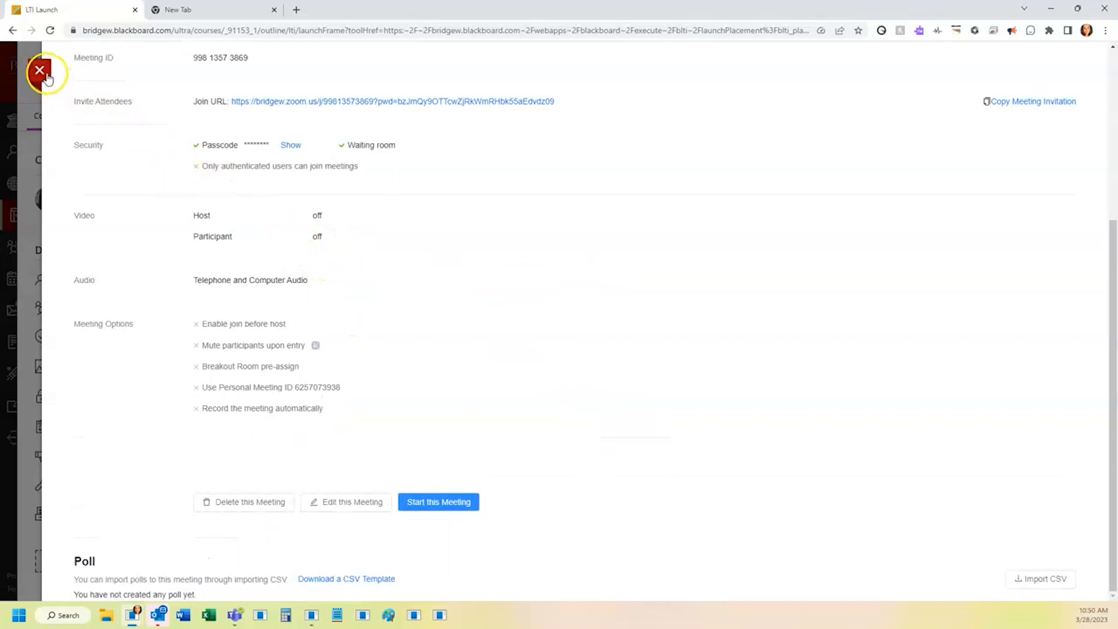
- Confirm the Ultra Demo Course meeting shows under Zoom's Upcoming Meetings, then return to course content
{"action": "left_click", "coordinate": [40, 70]}
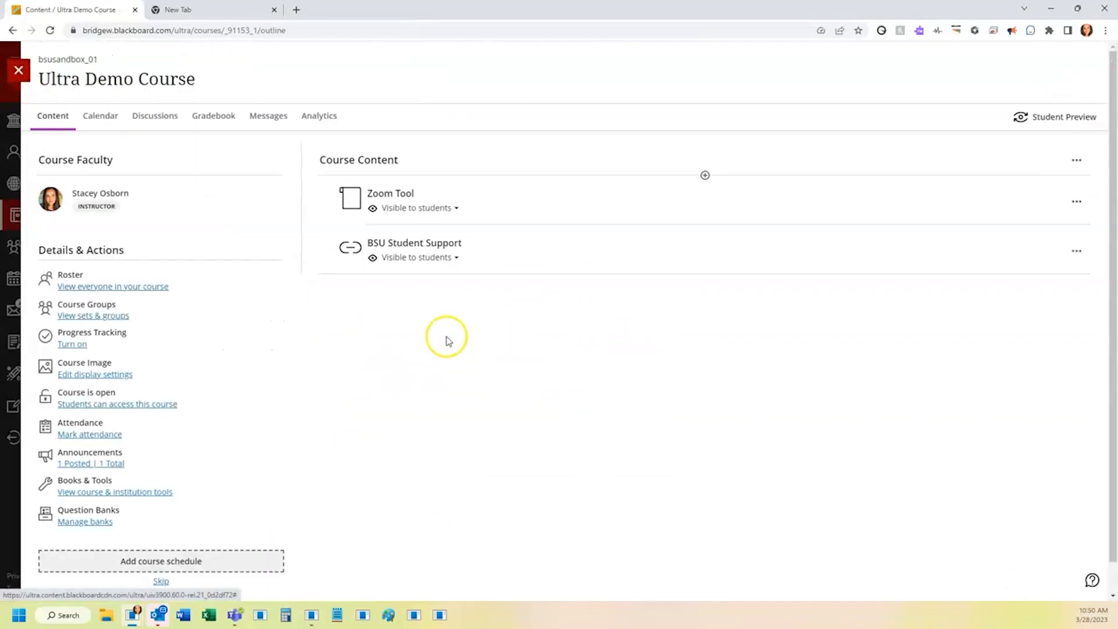
{"action": "left_click", "coordinate": [390, 192]}
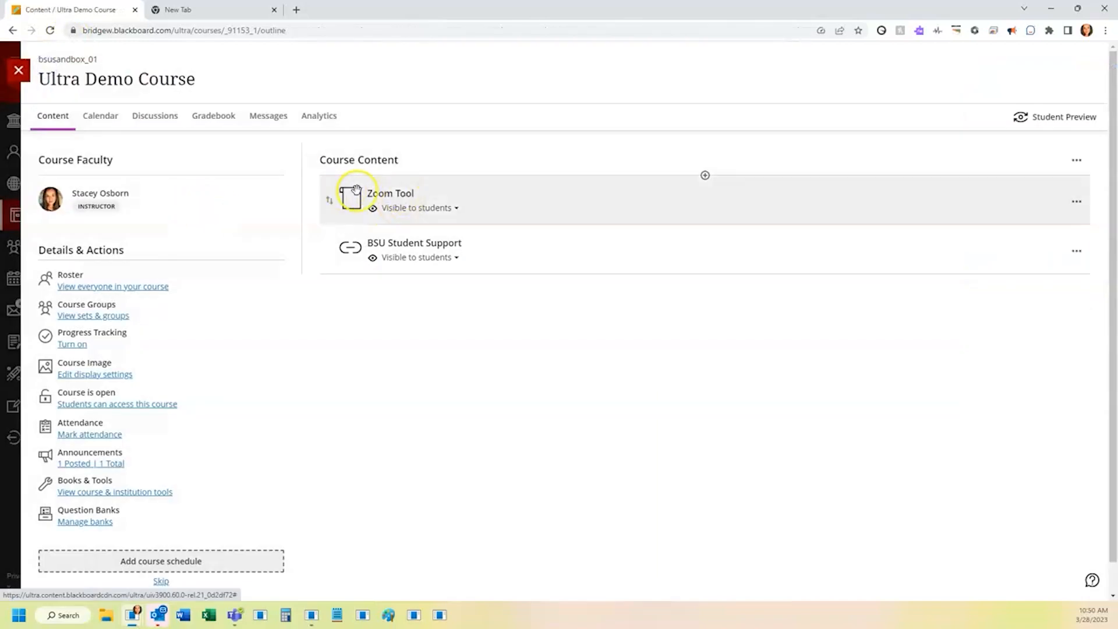
{"action": "left_click", "coordinate": [390, 193]}
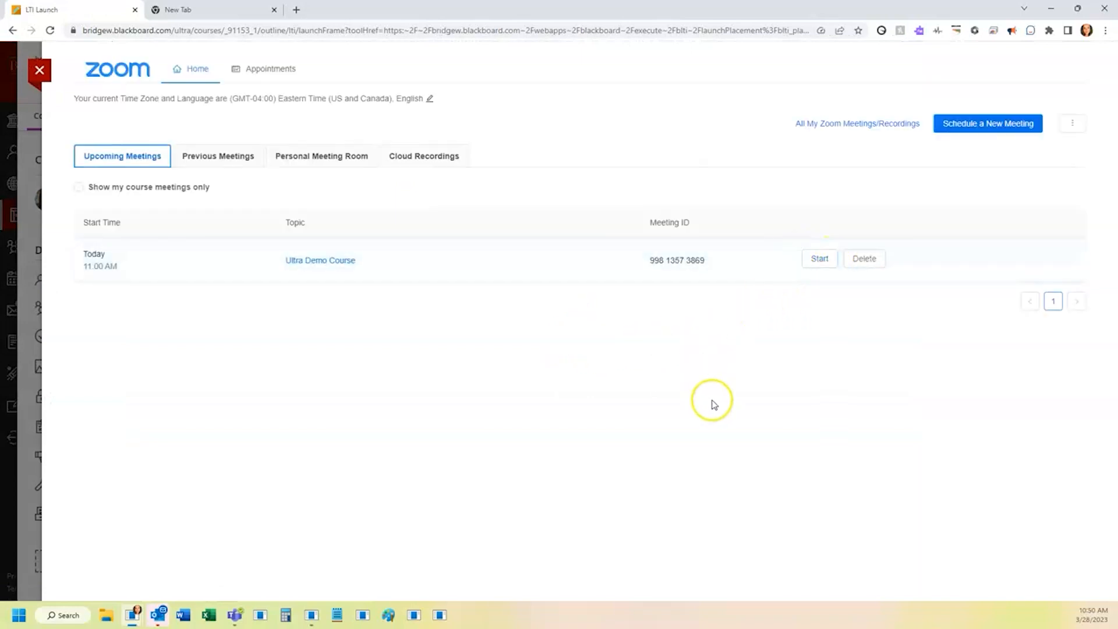
{"action": "mouse_move", "coordinate": [56, 70]}
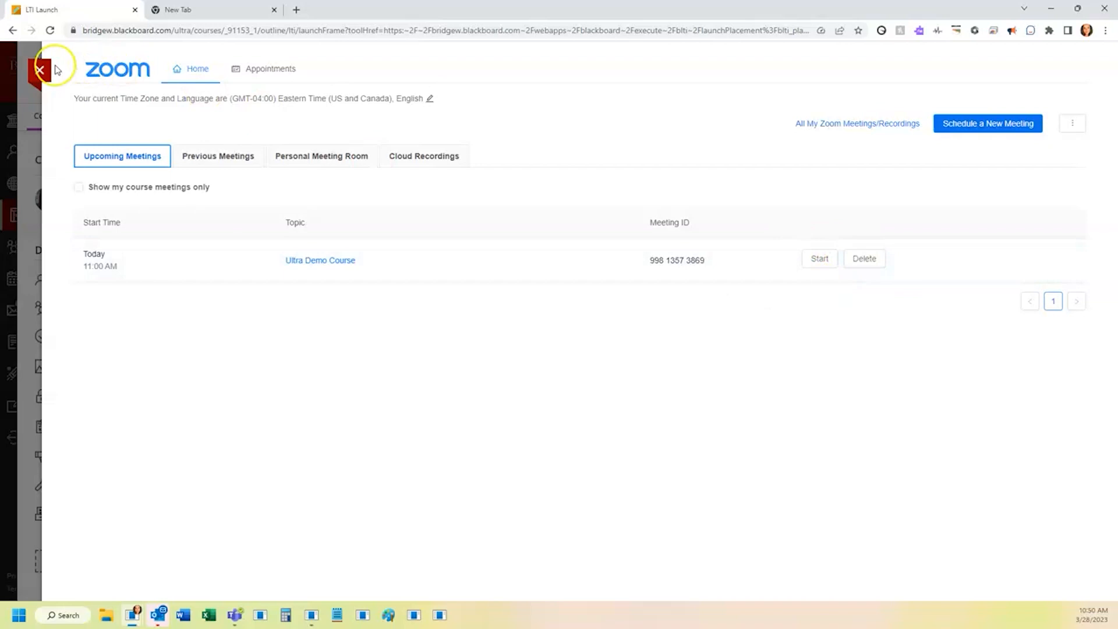
{"action": "left_click", "coordinate": [39, 69]}
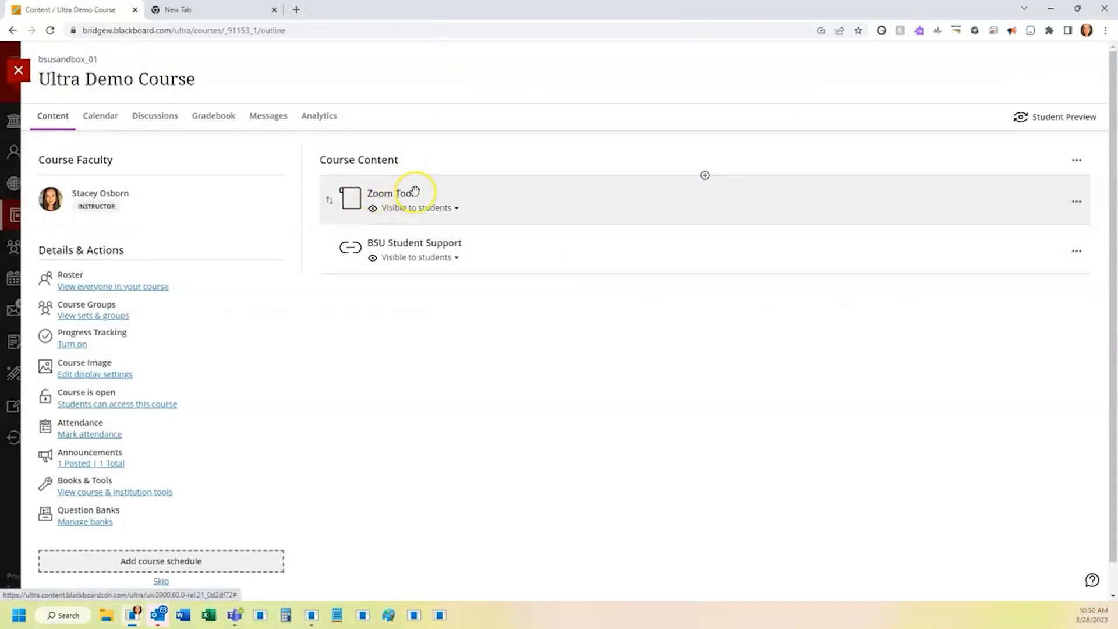
- Retitle the Zoom Tool 'Zoom Class Meetings' and drag it below BSU Student Support
{"action": "left_click", "coordinate": [1076, 250]}
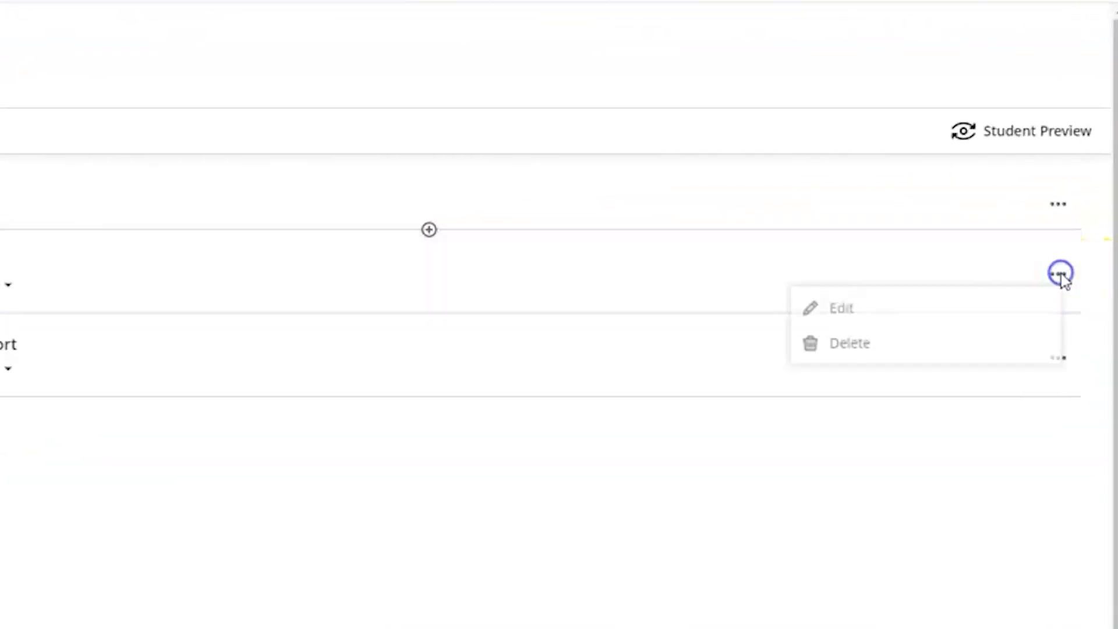
{"action": "left_click", "coordinate": [841, 308]}
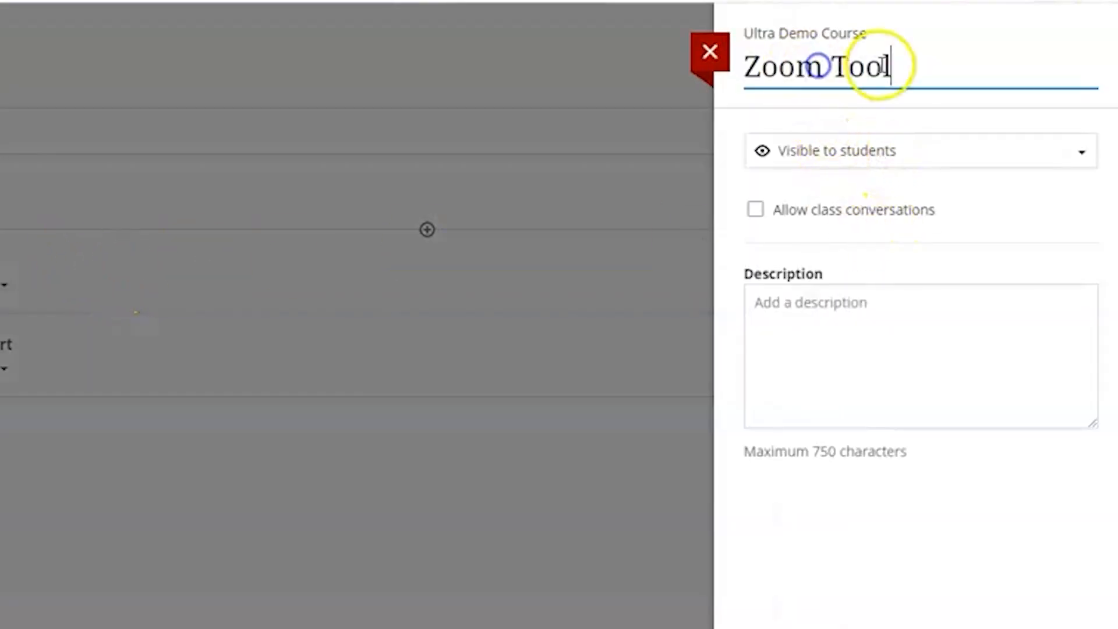
{"action": "double_click", "coordinate": [856, 66]}
{"action": "type", "text": "Class Meetings"}
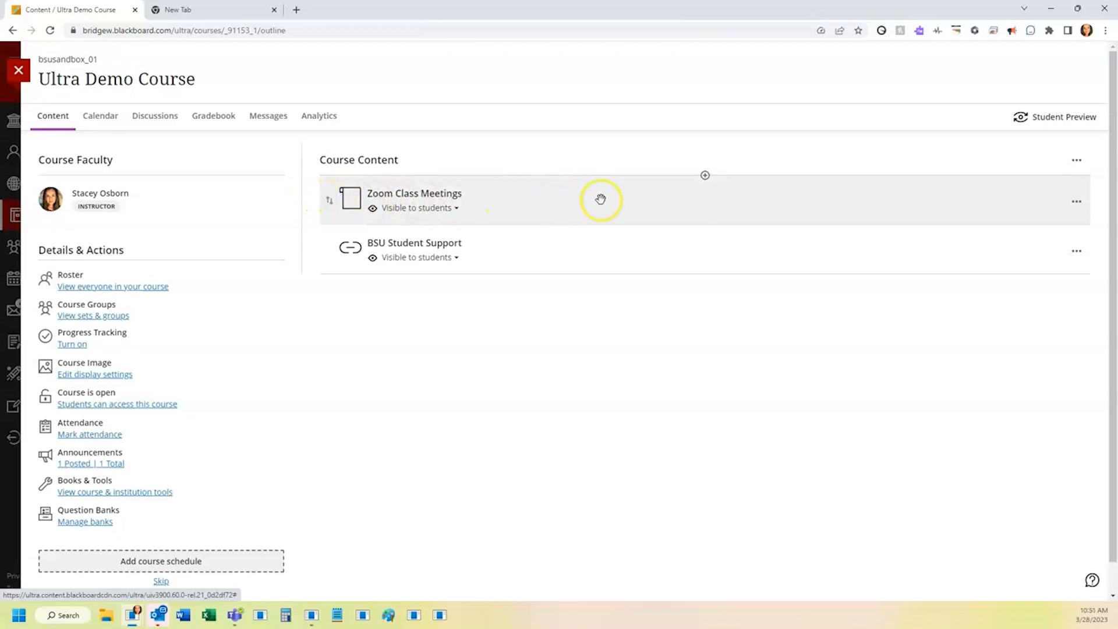
{"action": "left_click_drag", "start_coordinate": [601, 199], "coordinate": [601, 315]}
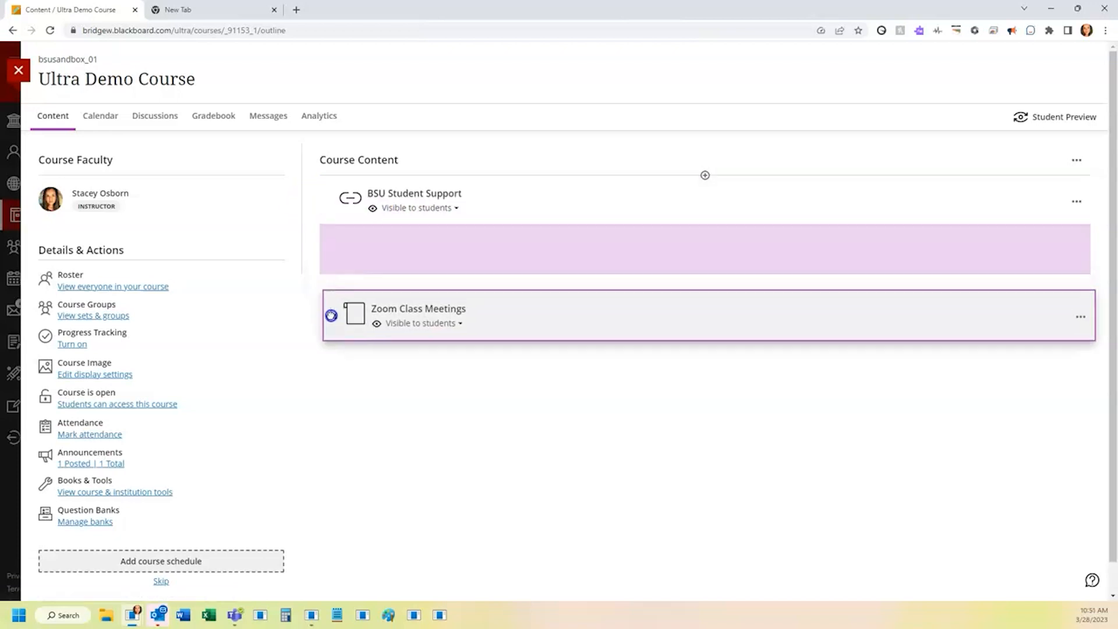